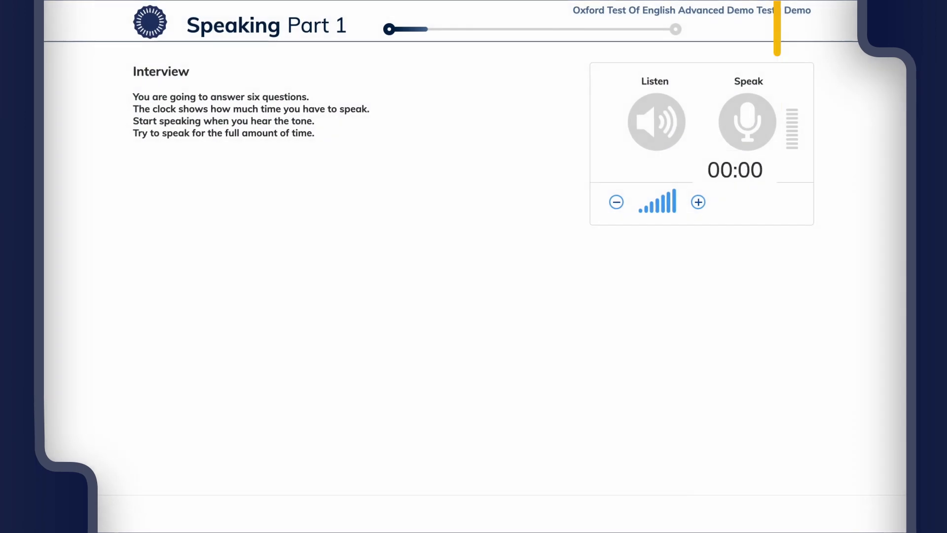
# Begin the Part 1 Interview so the Listen icon turns green and the first question plays.
pyautogui.click(747, 121)
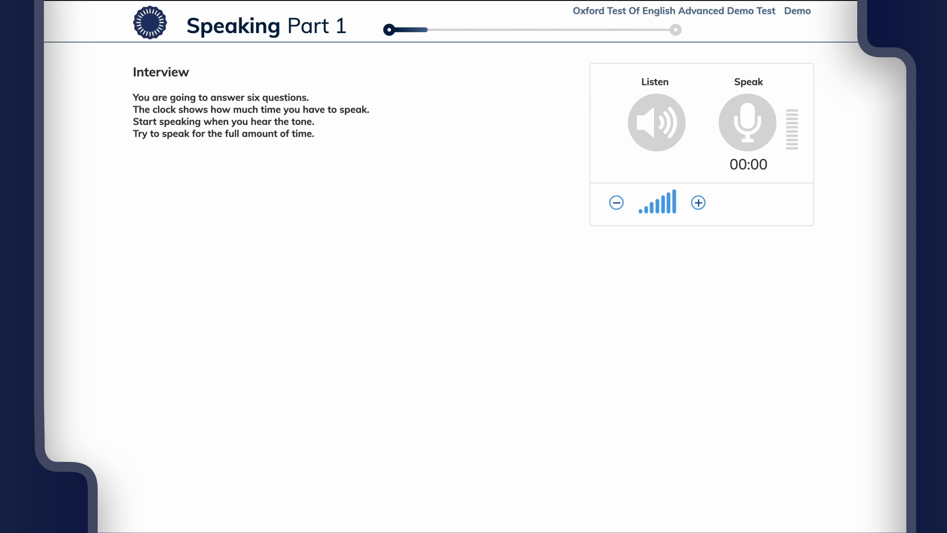
pyautogui.click(656, 122)
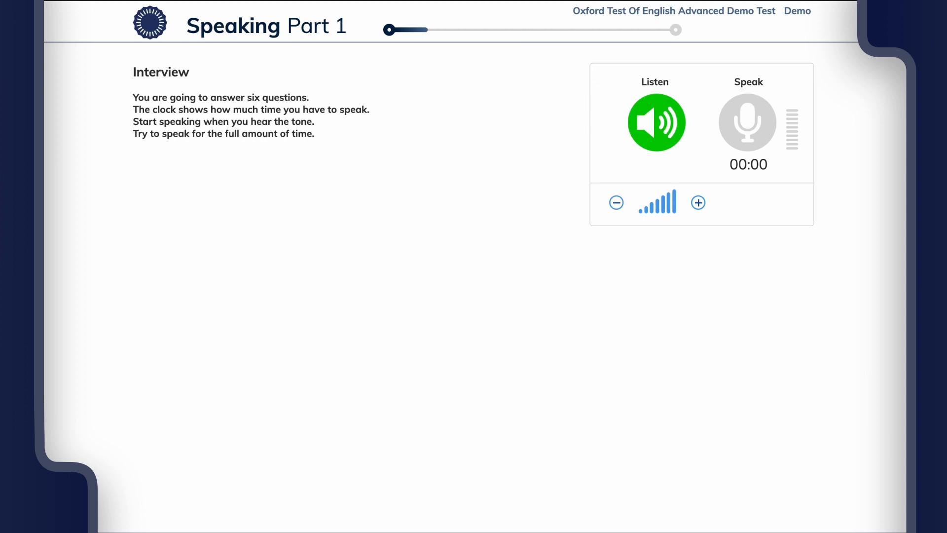
# Advance to the Part 2 Voice message task about missing a client presentation.
pyautogui.click(747, 123)
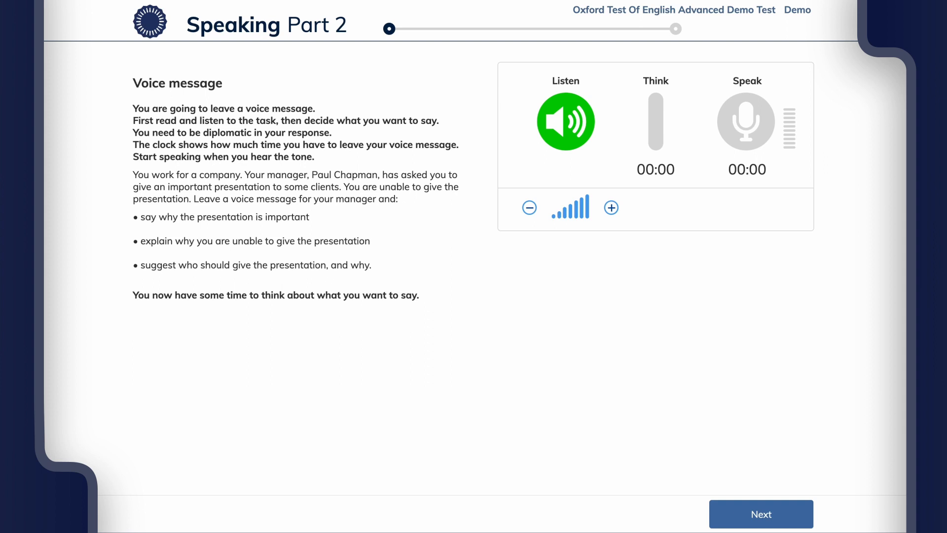
# Advance to the Part 3 Summary task on two experts' breathing research.
pyautogui.click(565, 123)
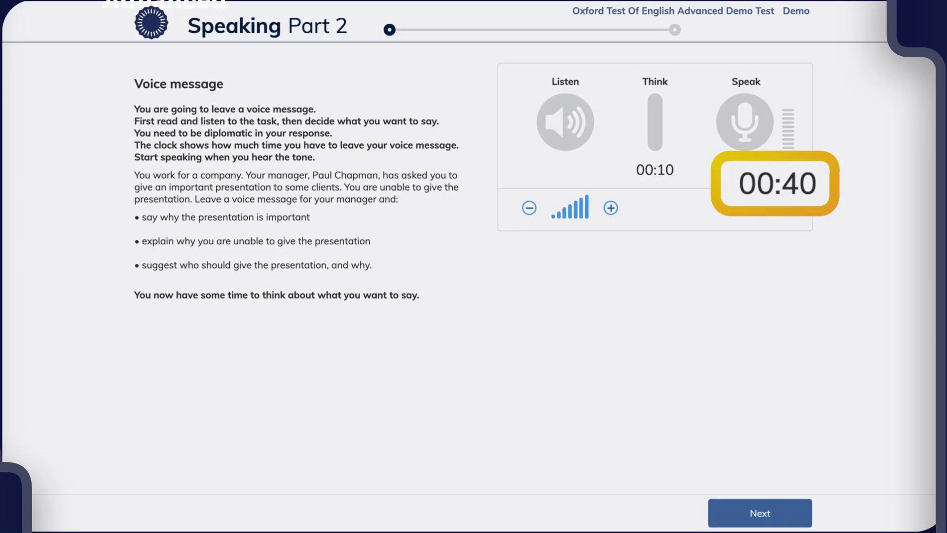
pyautogui.click(760, 513)
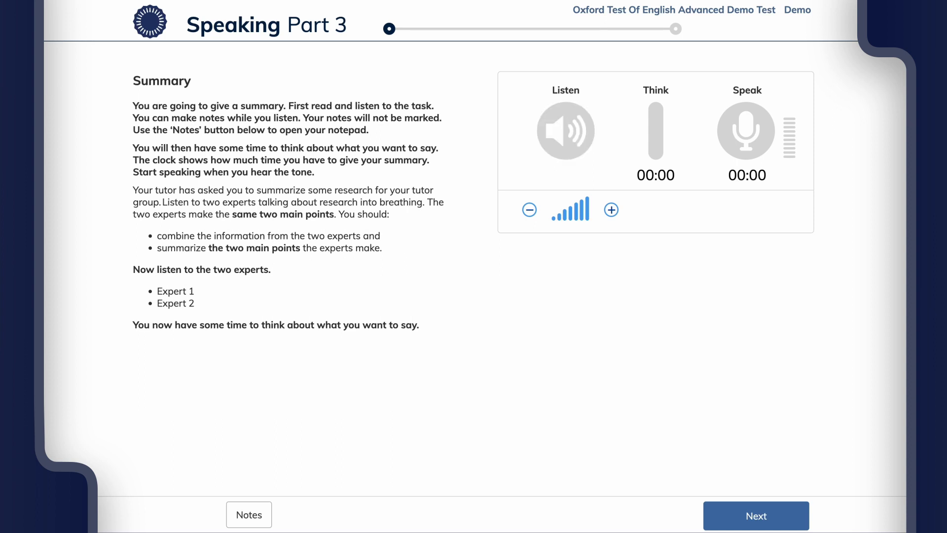
pyautogui.moveTo(545, 396)
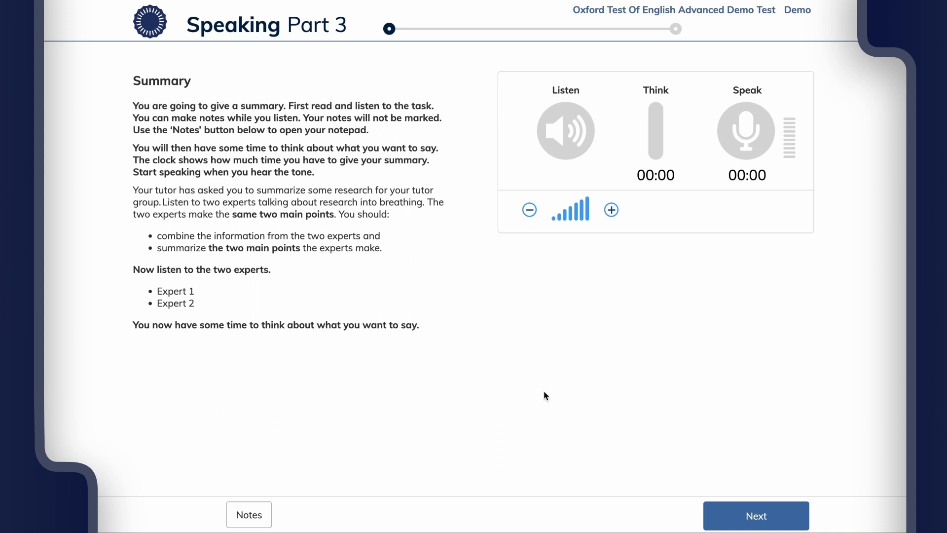
# Write 'This is where you will write your notes' in the Part 3 notepad and close it.
pyautogui.click(249, 515)
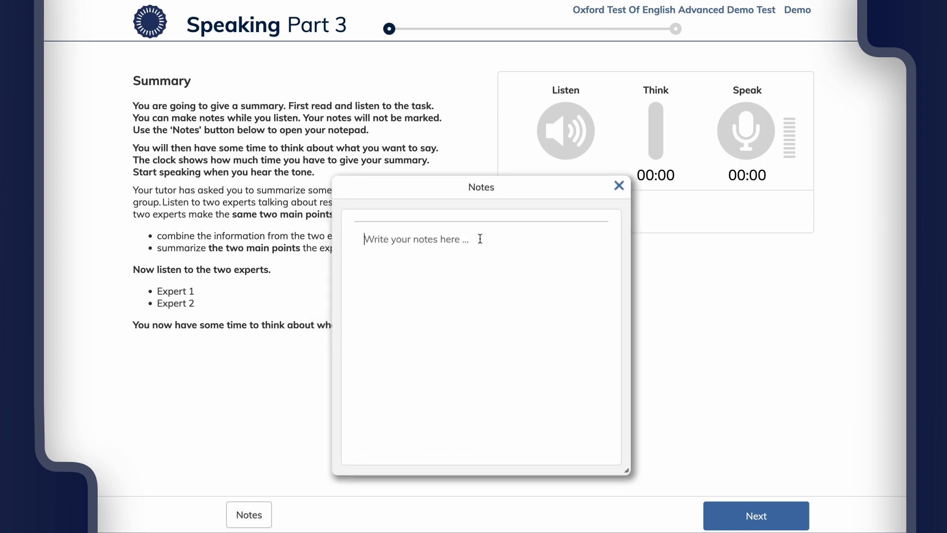
pyautogui.write('This is where you wi')
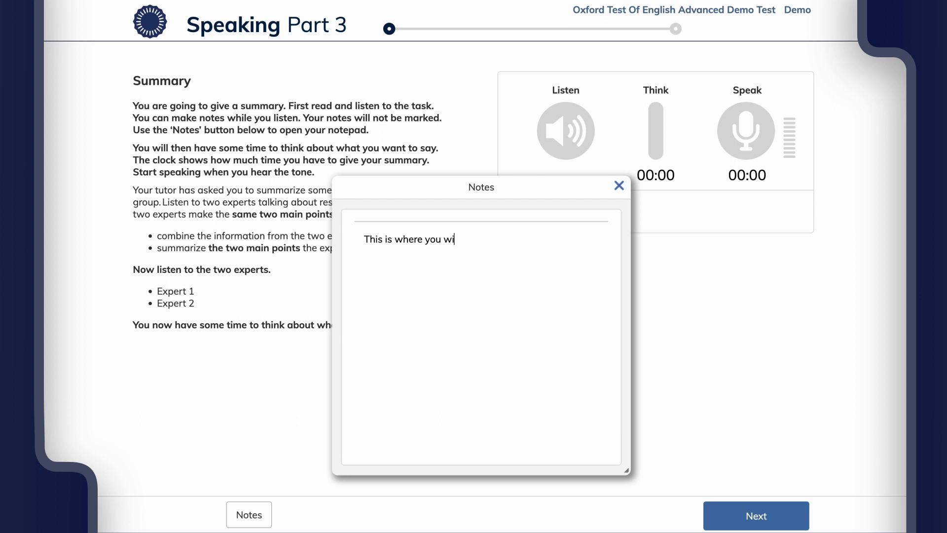
pyautogui.write('ll write your notes')
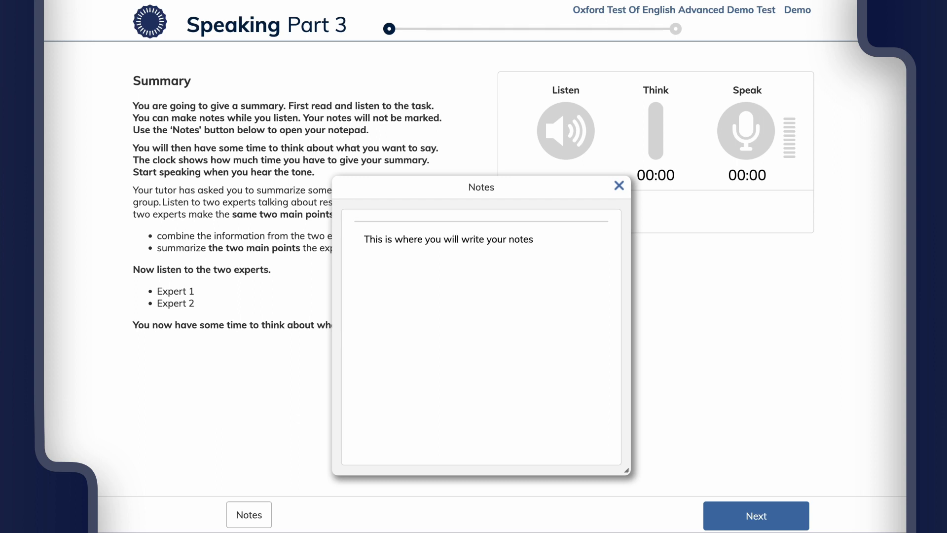
pyautogui.click(619, 185)
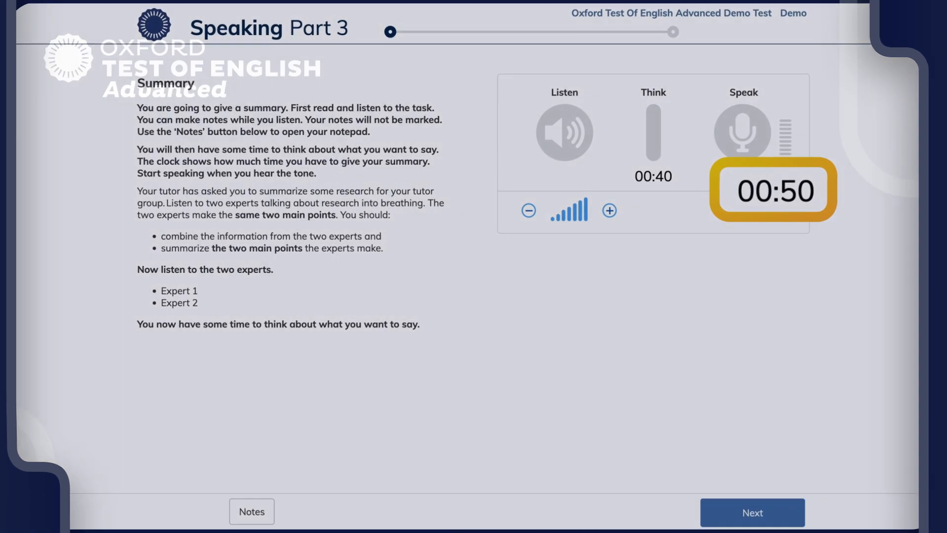
pyautogui.click(752, 512)
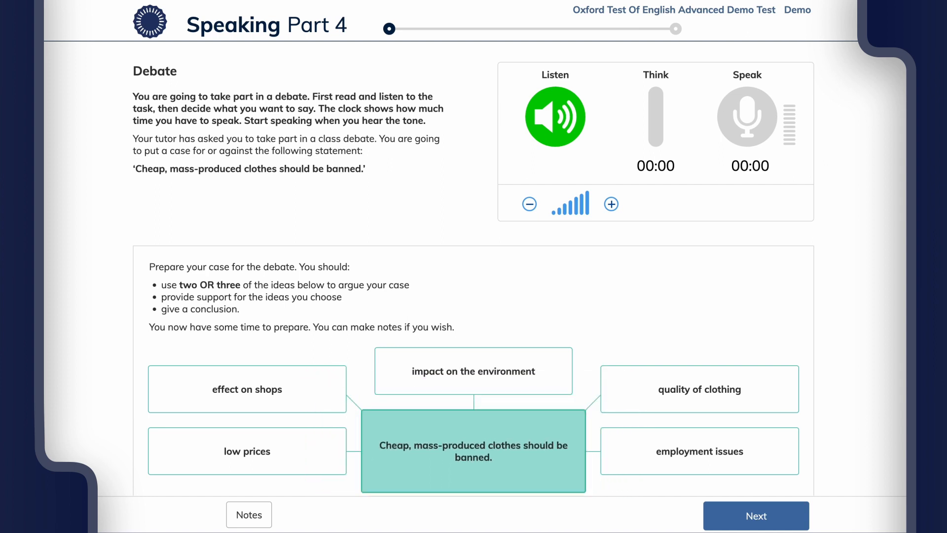
# Write 'his is where you will write your' in the debate notepad and close it.
pyautogui.click(555, 117)
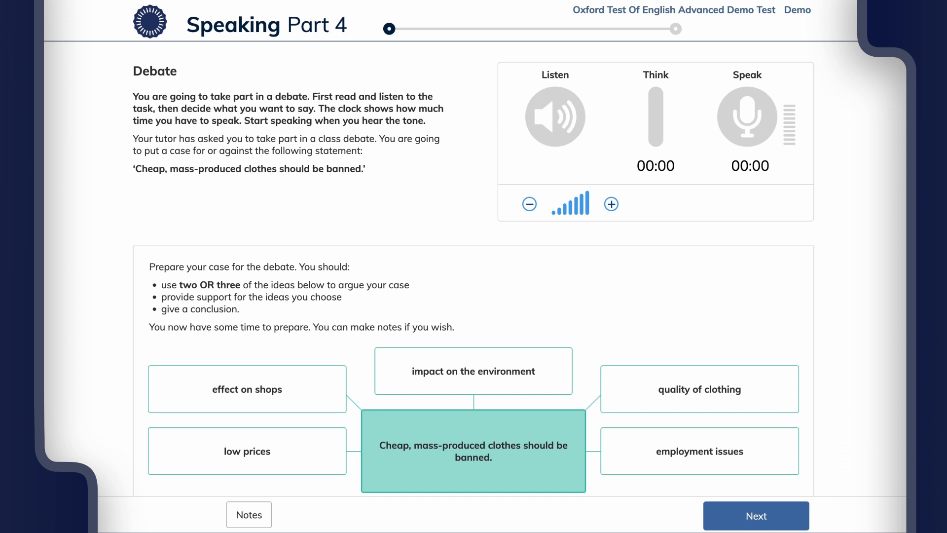
pyautogui.click(248, 515)
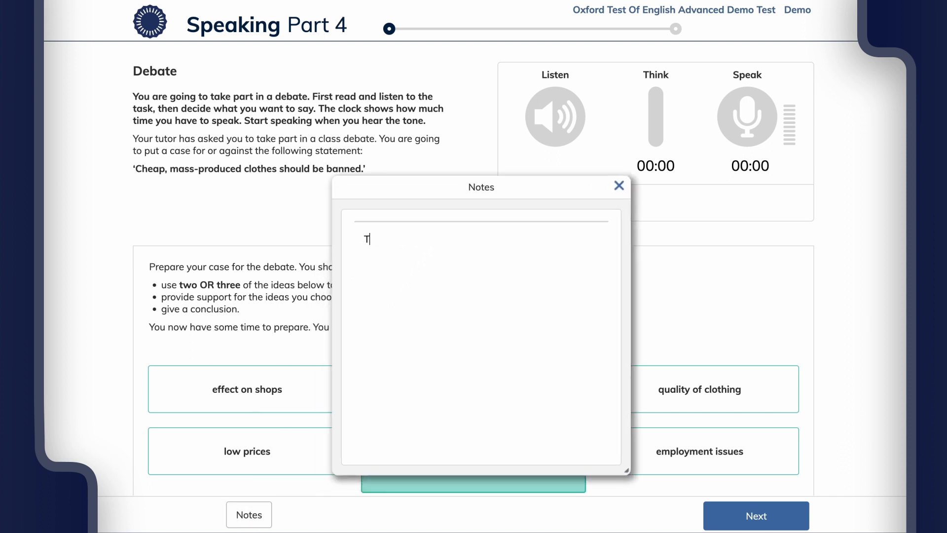
pyautogui.write('his is where you will write your')
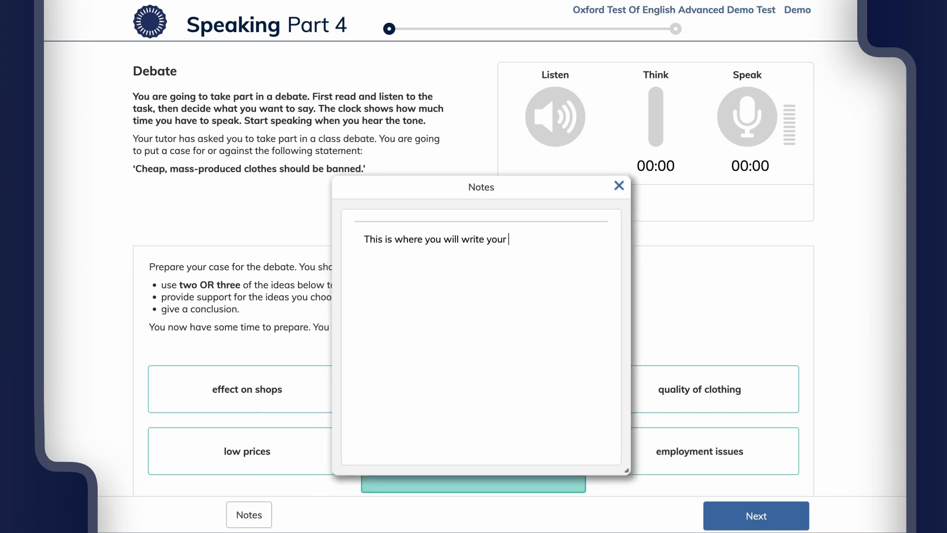
pyautogui.click(618, 185)
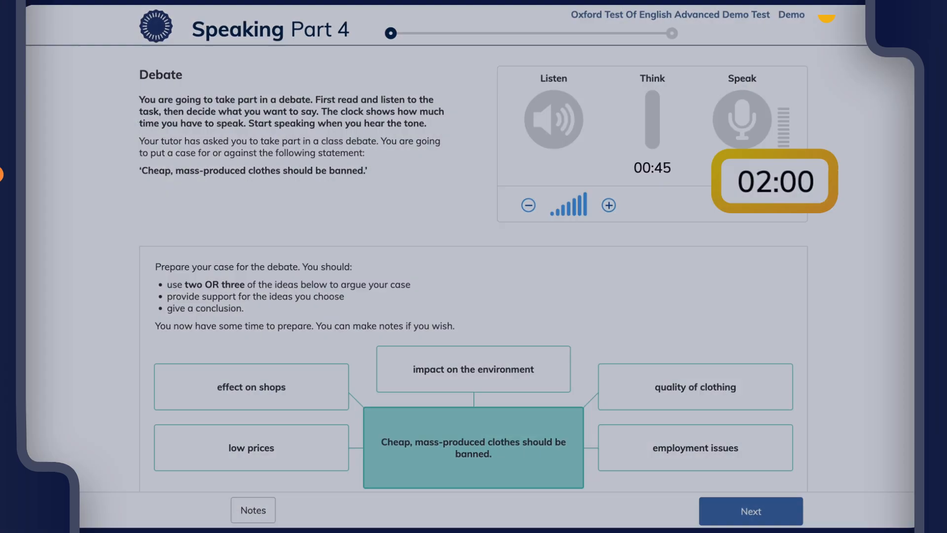
# Advance to Part 5 Follow-up questions and start its spoken instructions.
pyautogui.click(750, 510)
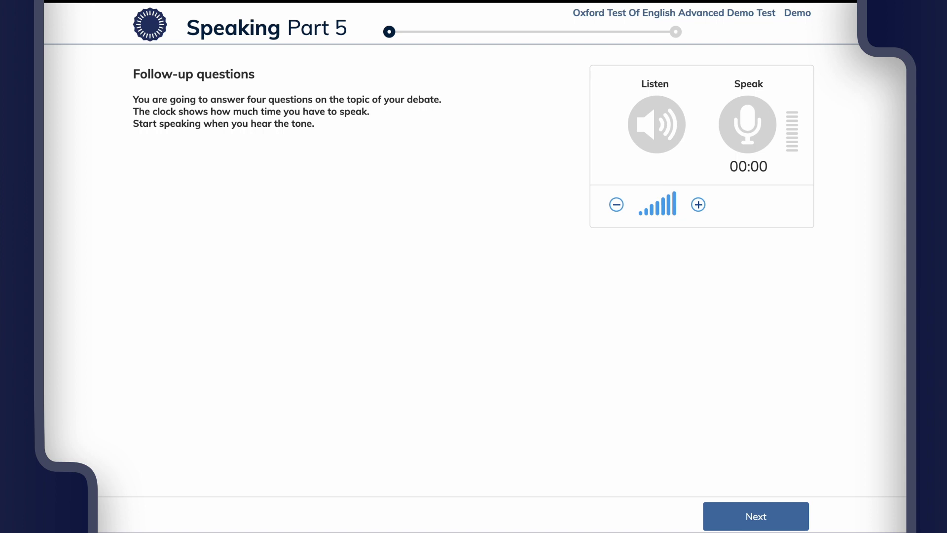
pyautogui.click(656, 125)
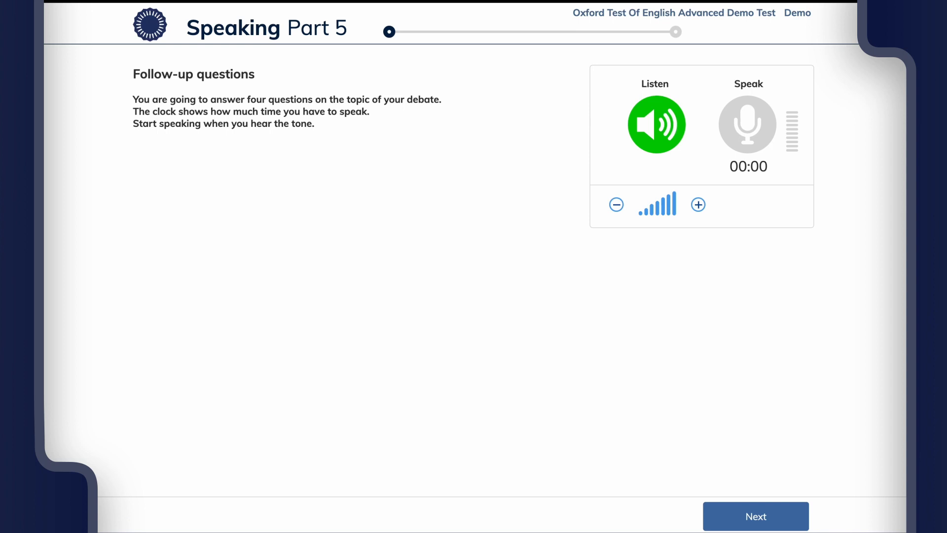